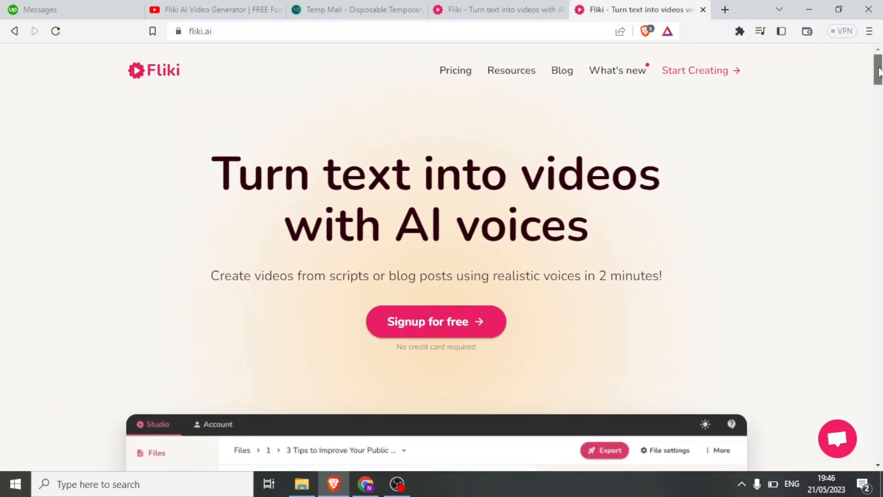
{"action": "mouse_move", "coordinate": [479, 100]}
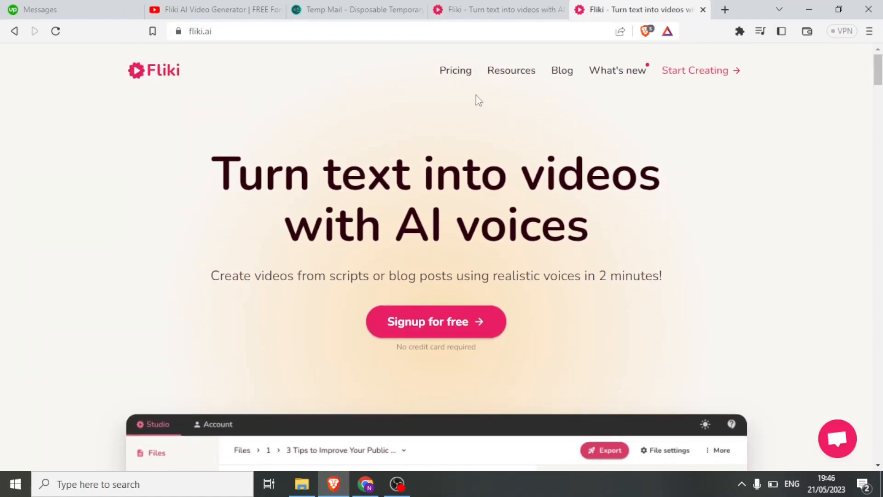
Step: Go to Fliki's Pricing page from the homepage navigation
{"action": "left_click", "coordinate": [455, 69]}
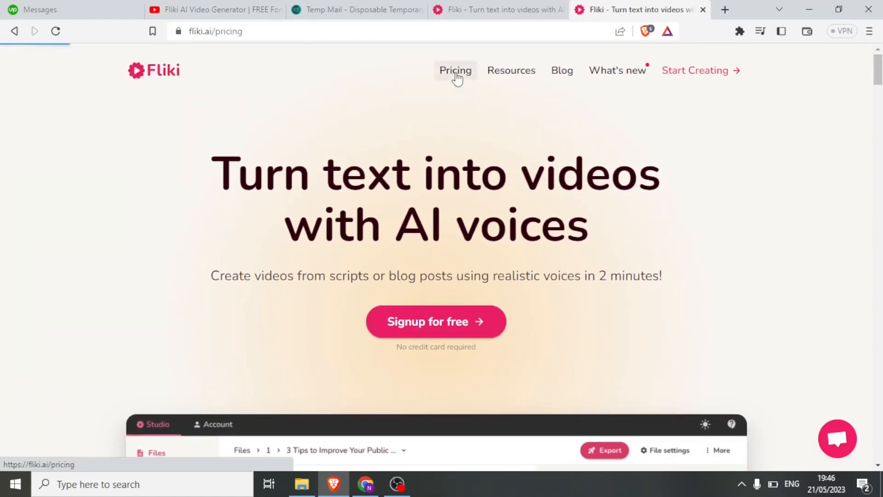
{"action": "left_click", "coordinate": [456, 70]}
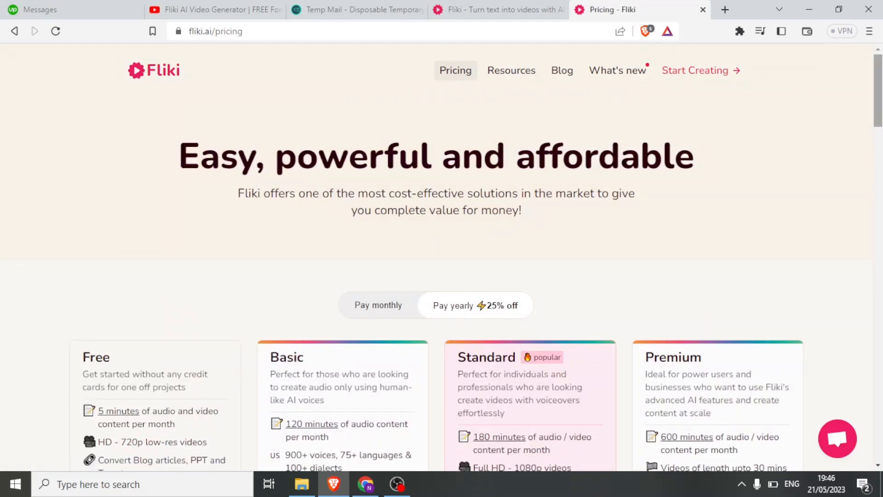
{"action": "scroll", "scroll_direction": "down", "scroll_amount": 3}
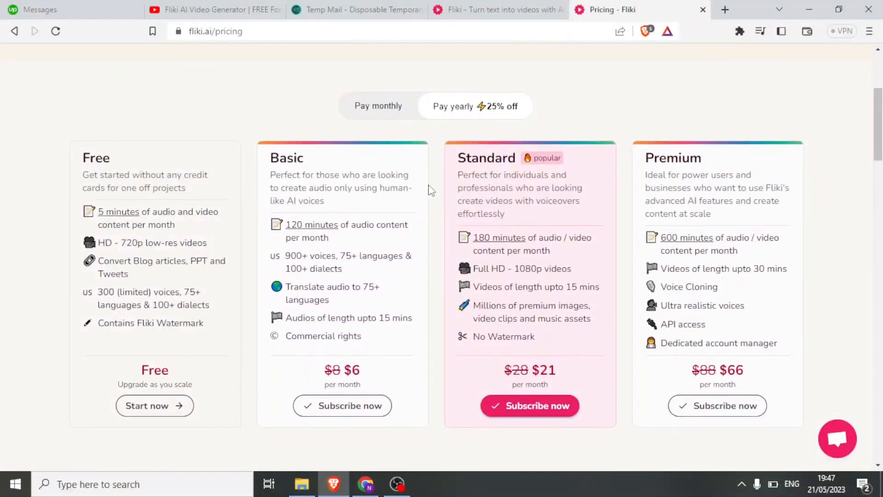
{"action": "scroll", "scroll_direction": "down", "scroll_amount": 3}
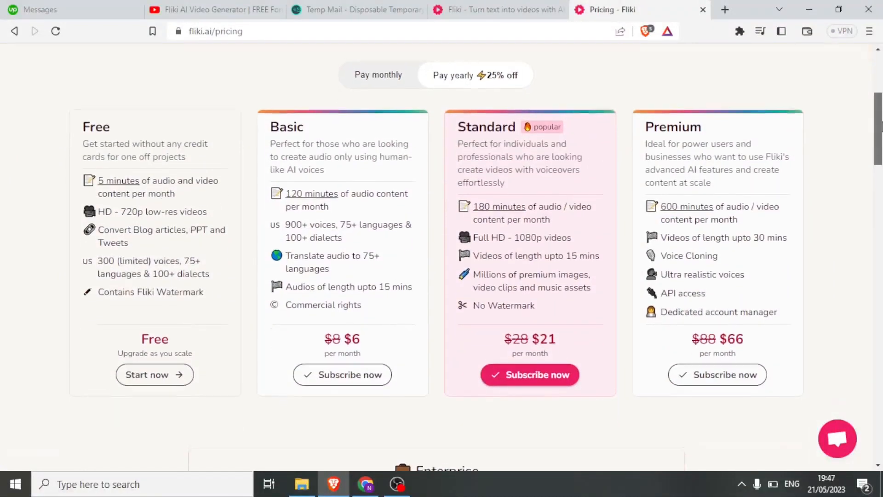
{"action": "scroll", "scroll_direction": "up", "scroll_amount": 3}
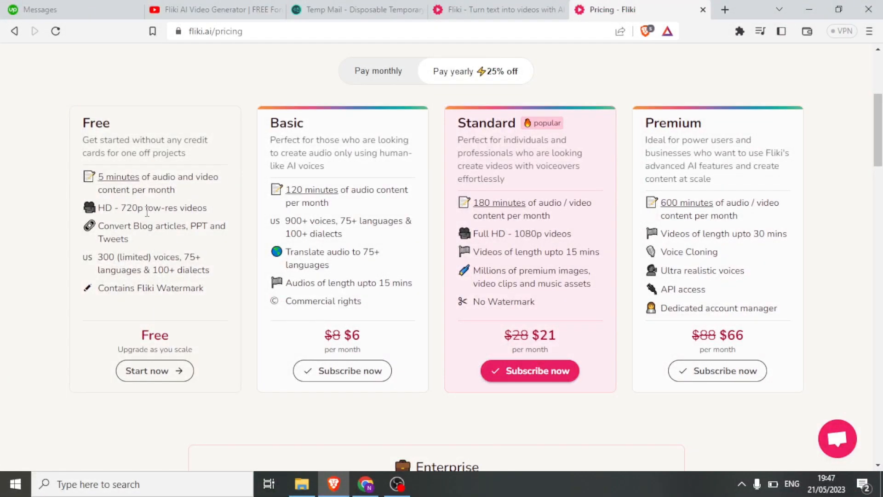
{"action": "scroll", "scroll_direction": "down", "scroll_amount": 3}
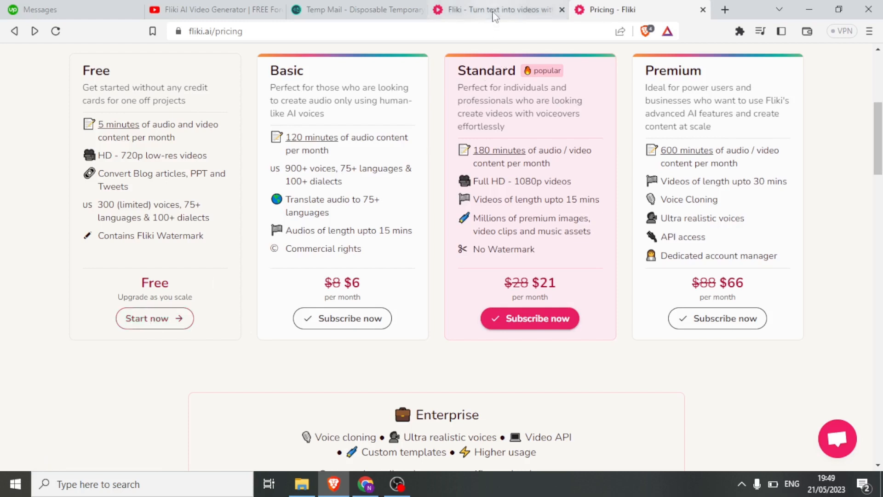
Step: Switch to the app.fliki.ai tab showing the Files list with the sample motivational quotes audio
{"action": "left_click", "coordinate": [498, 9]}
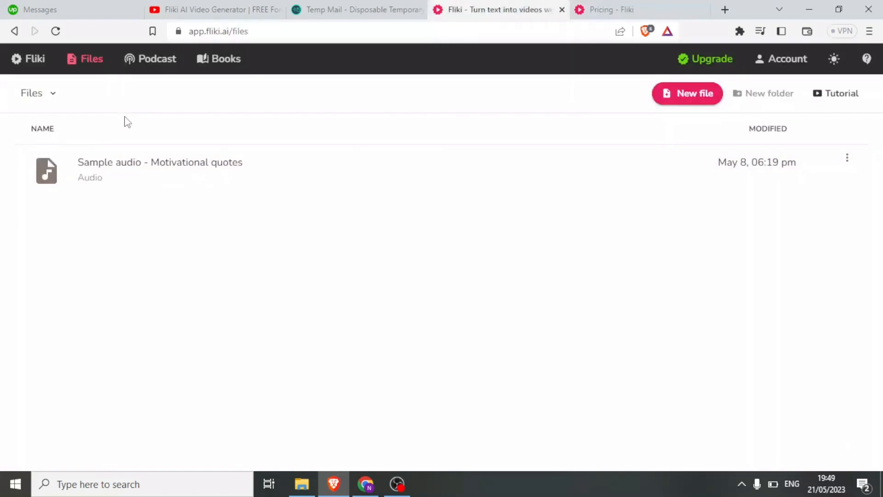
{"action": "mouse_move", "coordinate": [192, 88]}
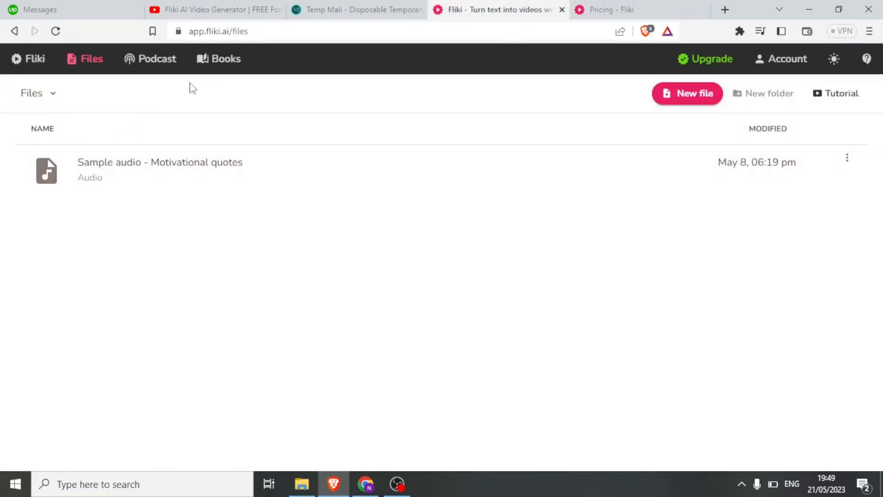
{"action": "mouse_move", "coordinate": [187, 91]}
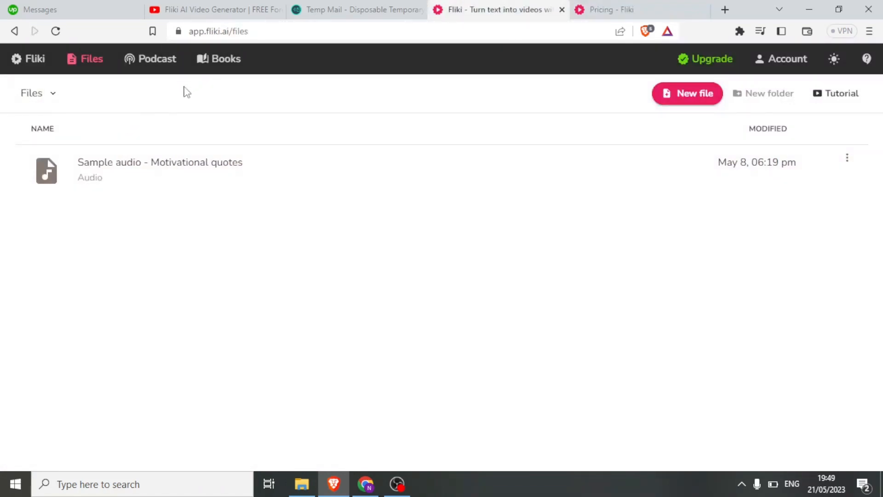
{"action": "mouse_move", "coordinate": [626, 119]}
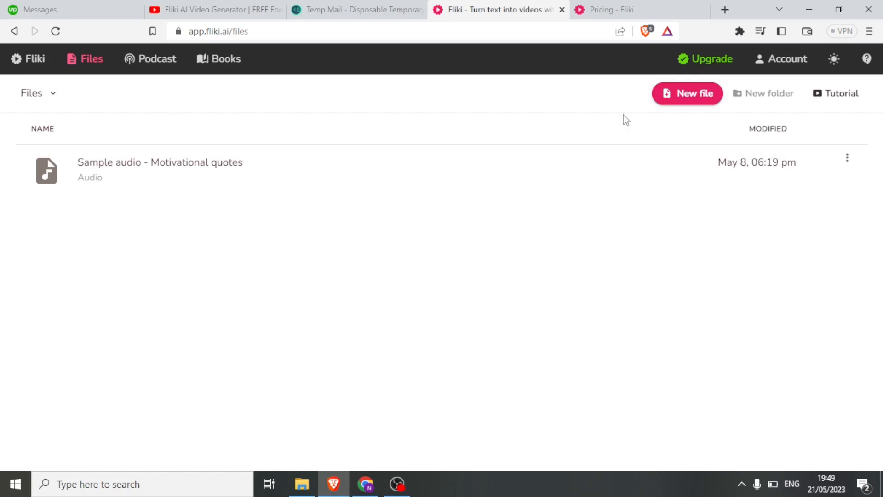
Step: Create a new English video file named 'Nature' and open its editor
{"action": "left_click", "coordinate": [686, 93]}
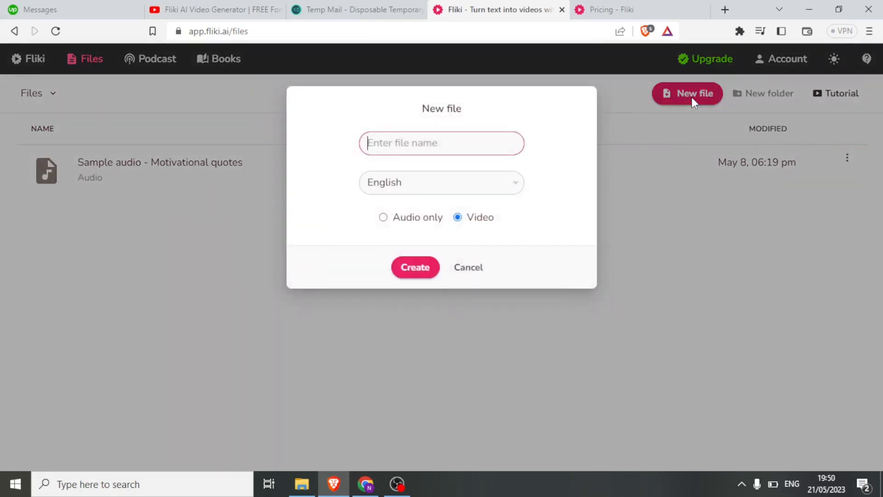
{"action": "type", "text": "Nature"}
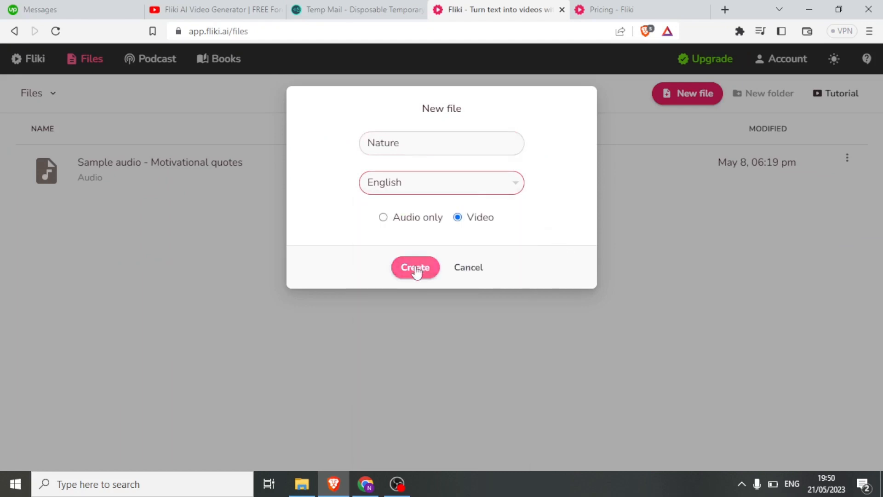
{"action": "left_click", "coordinate": [415, 267]}
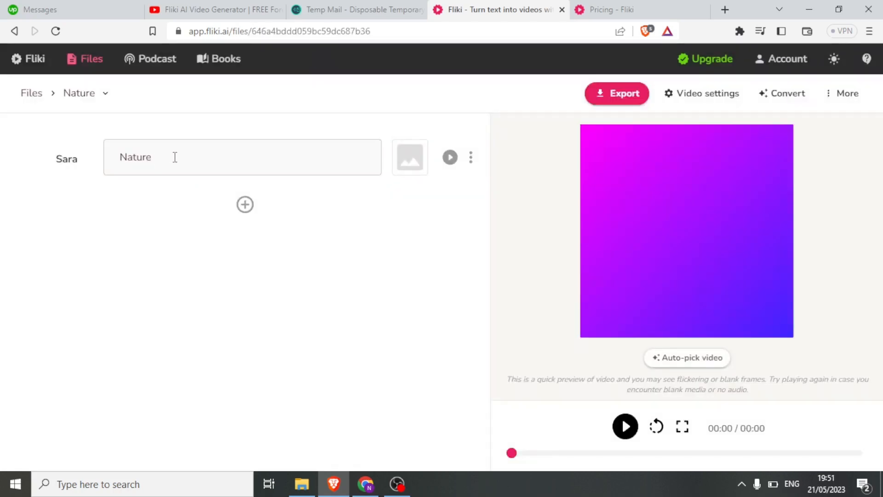
Step: Write the narration 'Africa. The land of beautiful landscapes and breathtaking sceneries…' into the first scene and bring up its voice choices
{"action": "type", "text": "Africa. The land of beautiful landscapes and breathtaking sceneries. Africa, the home and origin of mankind."}
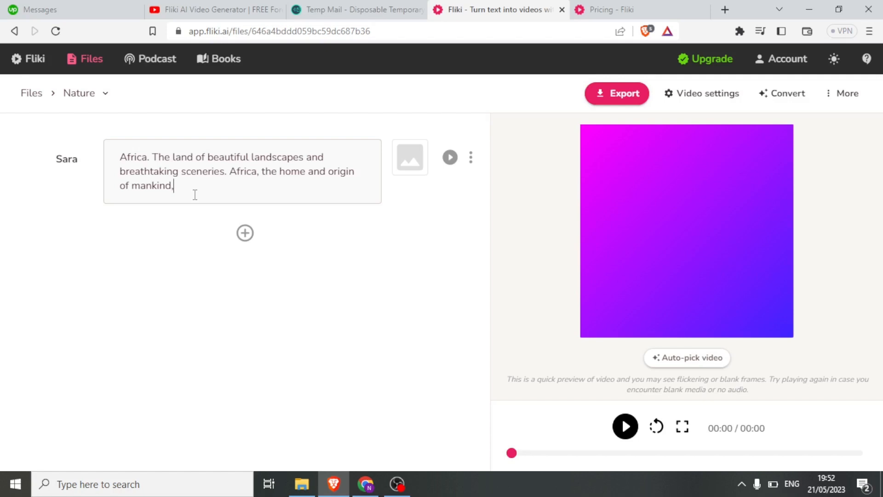
{"action": "left_click", "coordinate": [66, 158]}
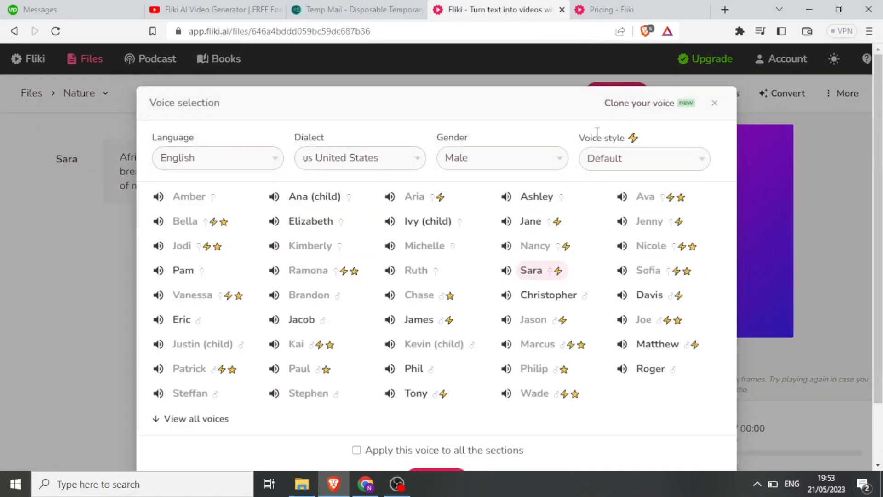
Step: Choose the male US English voice Phil as the first scene's narrator instead of Sara
{"action": "left_click", "coordinate": [217, 157]}
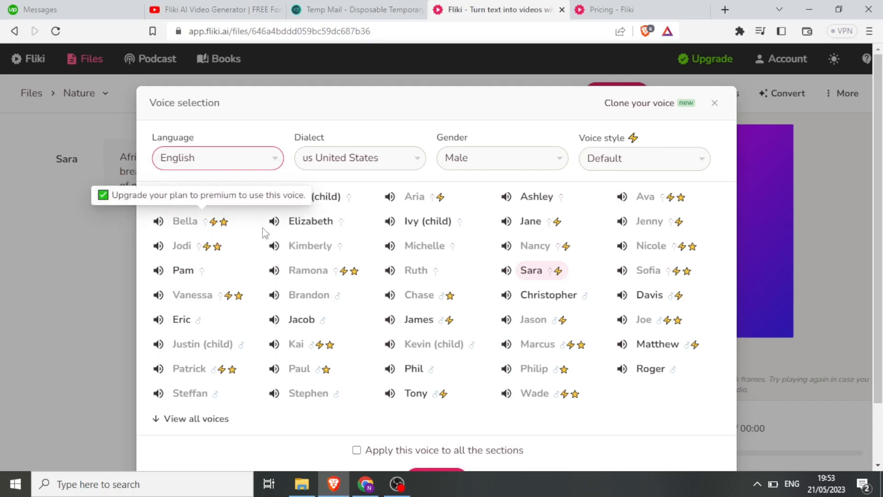
{"action": "mouse_move", "coordinate": [301, 319]}
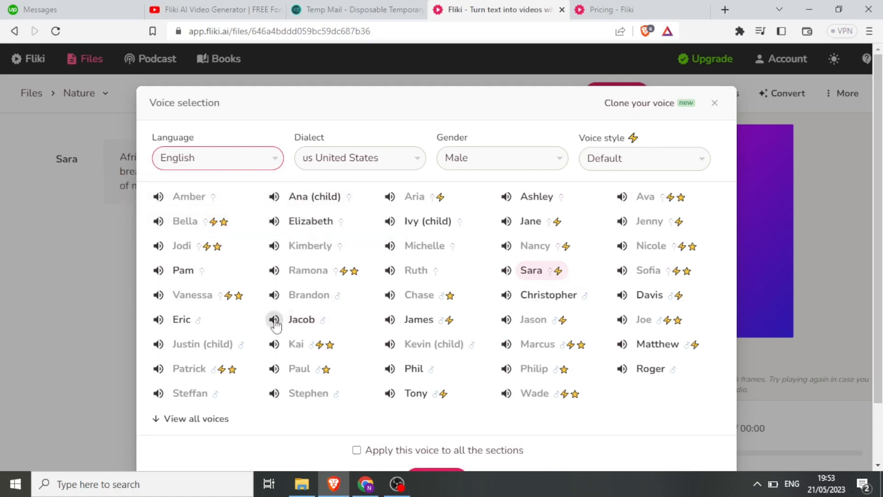
{"action": "left_click", "coordinate": [715, 102]}
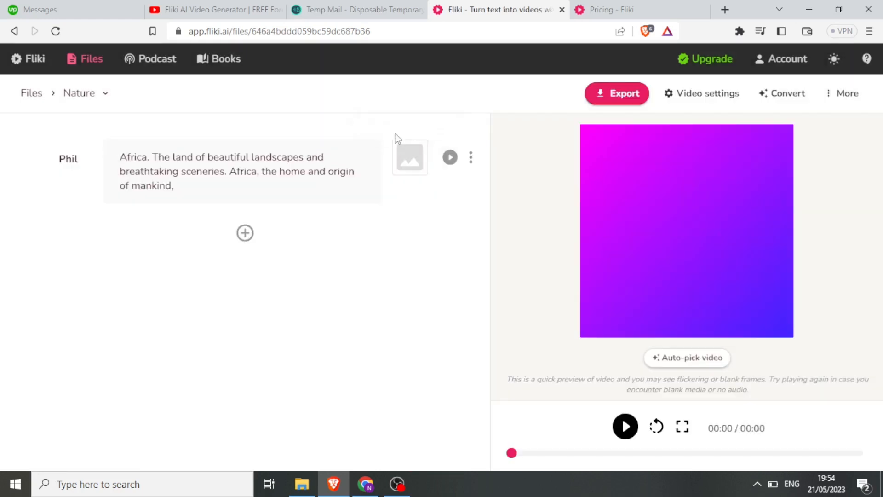
{"action": "mouse_move", "coordinate": [680, 190]}
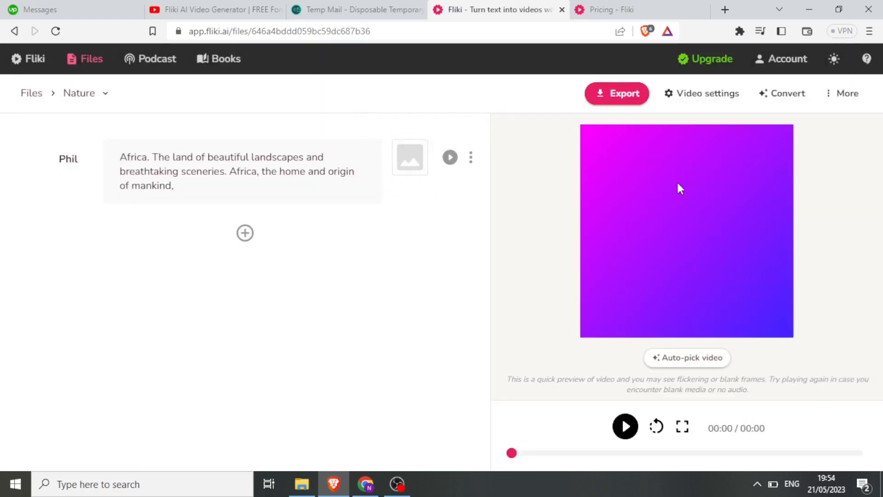
Step: Assign the stock robin clip as the first scene's 21-second visual and preview it
{"action": "left_click", "coordinate": [410, 157]}
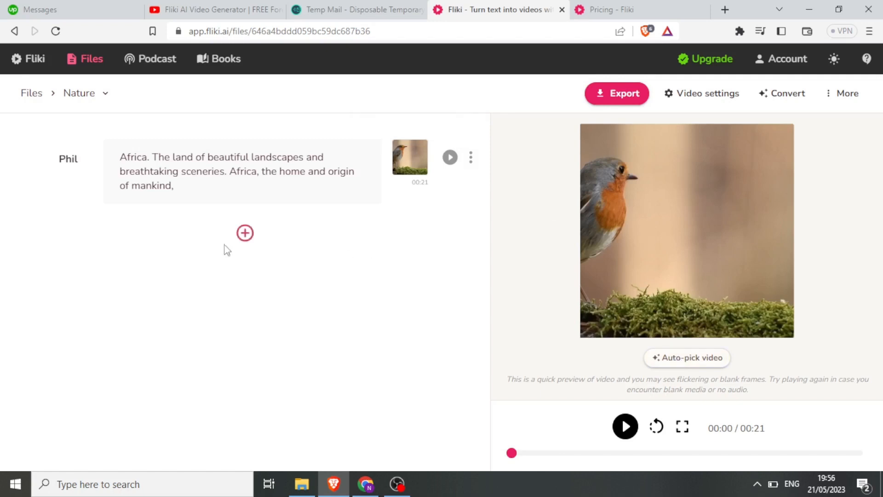
{"action": "left_click", "coordinate": [625, 425]}
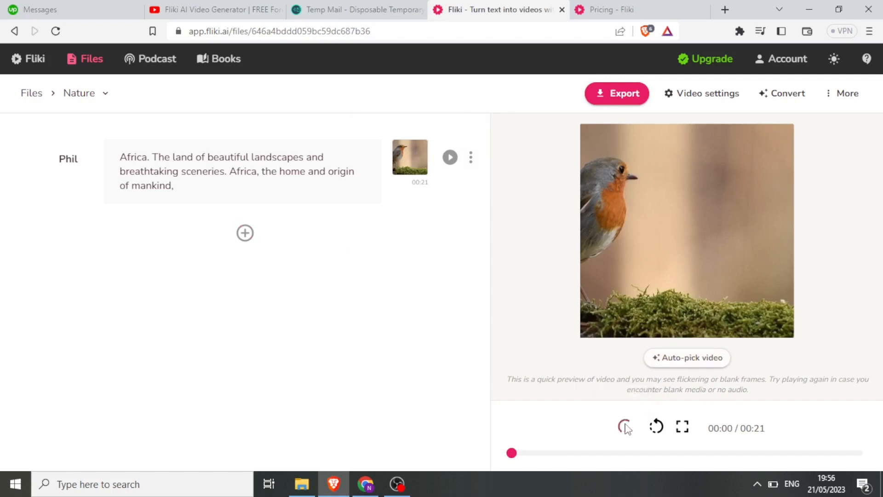
Step: In Video settings make the video Landscape with small bottom subtitles, reviewing the subtitle font colour
{"action": "left_click", "coordinate": [470, 157]}
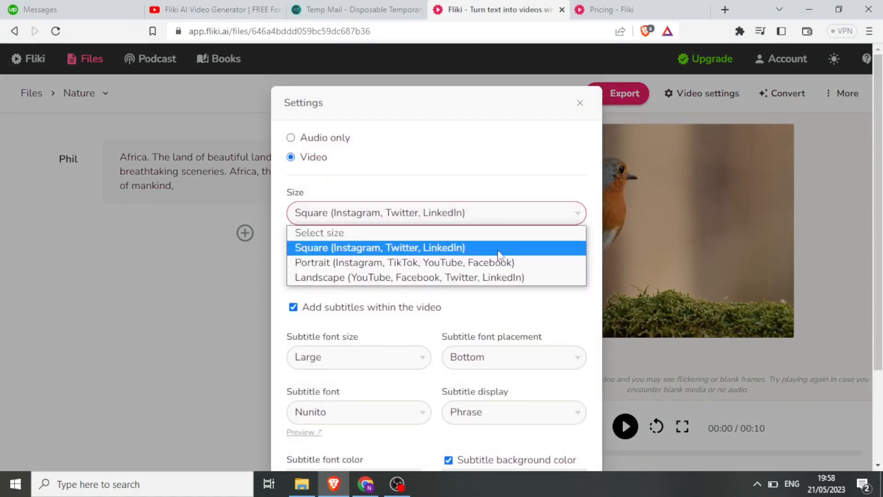
{"action": "left_click", "coordinate": [409, 277]}
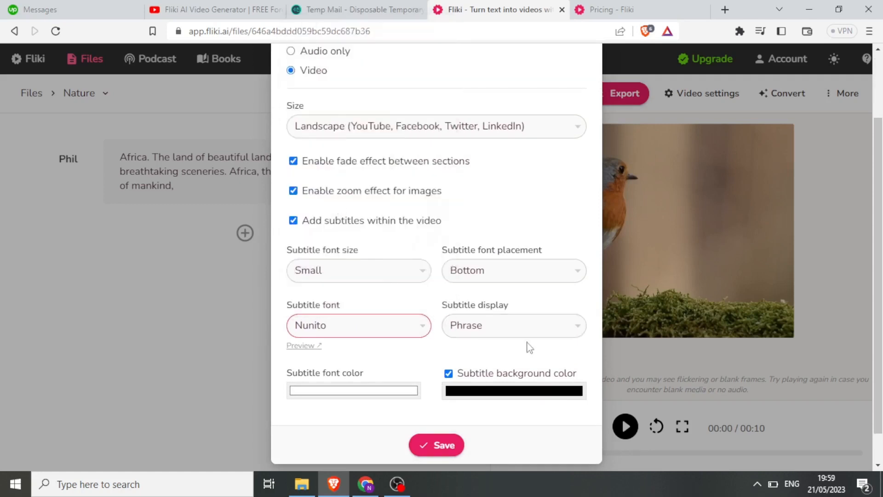
{"action": "left_click", "coordinate": [353, 390]}
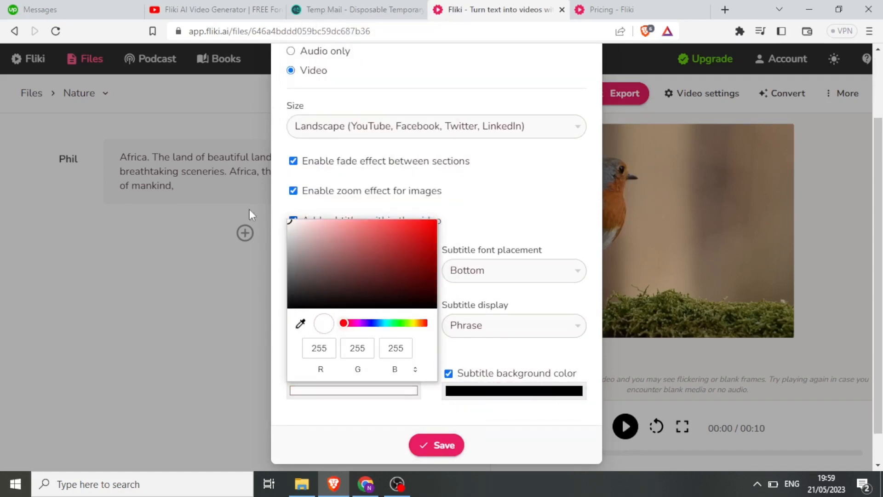
{"action": "left_click", "coordinate": [436, 445]}
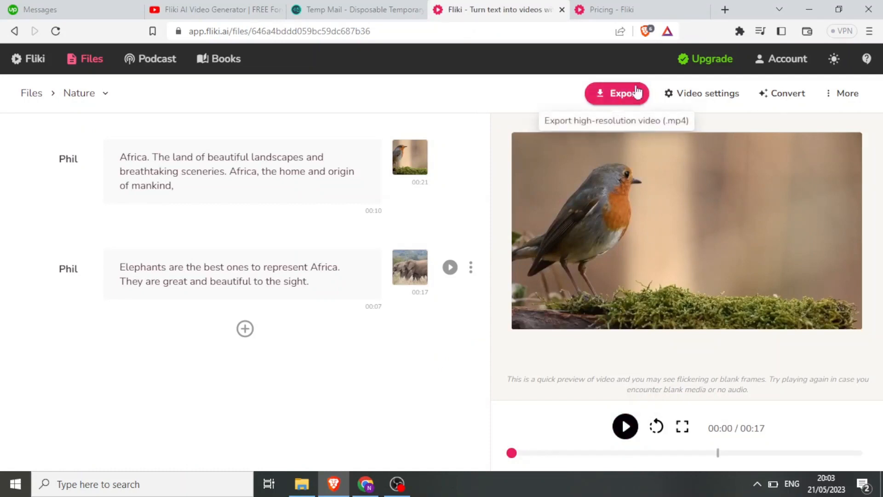
Step: Export and download the video as nature.mp4, play it in VLC from the Downloads folder, then return to the Pricing tab
{"action": "left_click", "coordinate": [616, 93]}
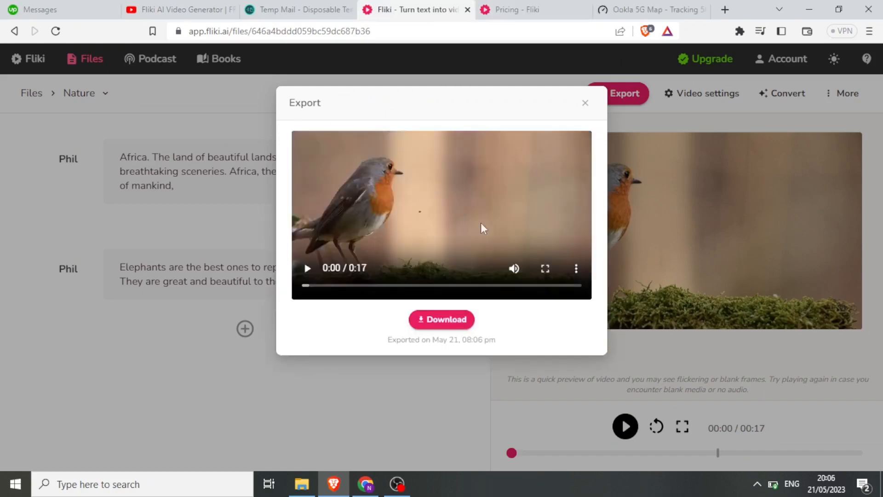
{"action": "left_click", "coordinate": [441, 319]}
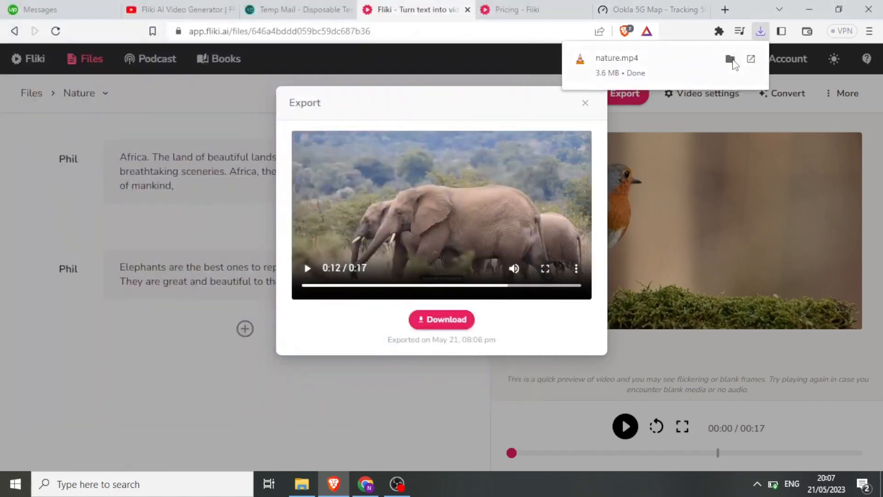
{"action": "left_click", "coordinate": [750, 58]}
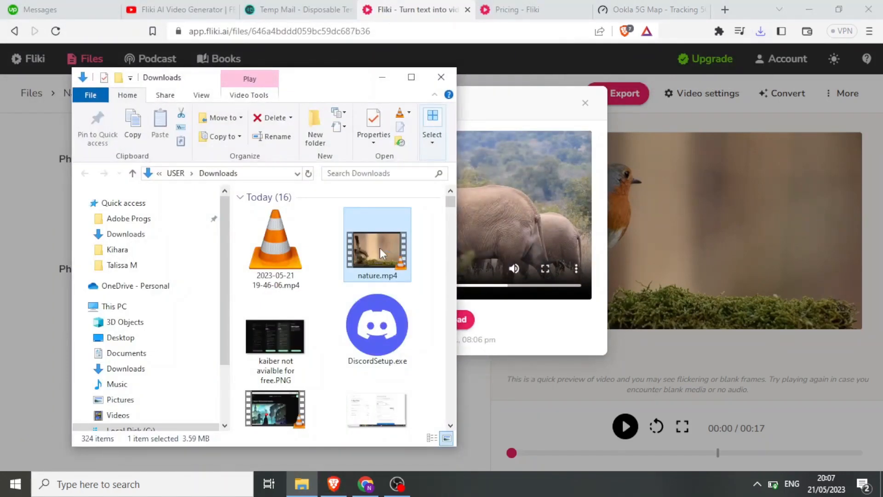
{"action": "double_click", "coordinate": [376, 243]}
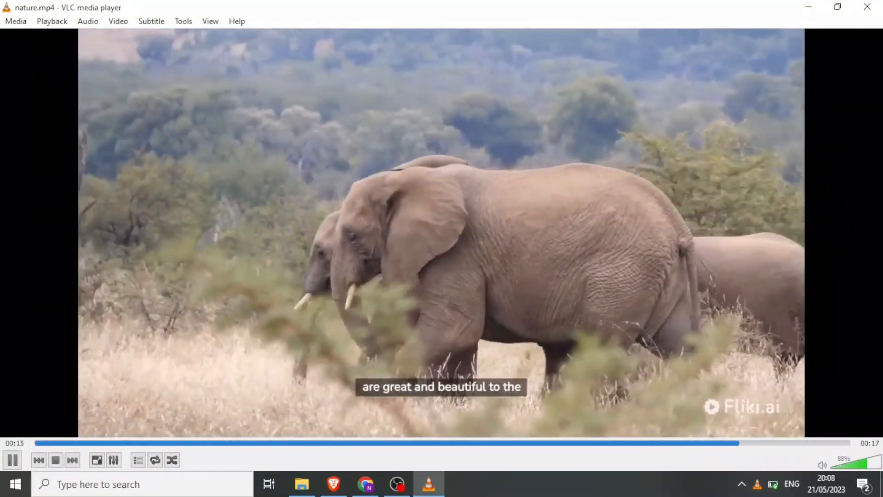
{"action": "left_click", "coordinate": [512, 9]}
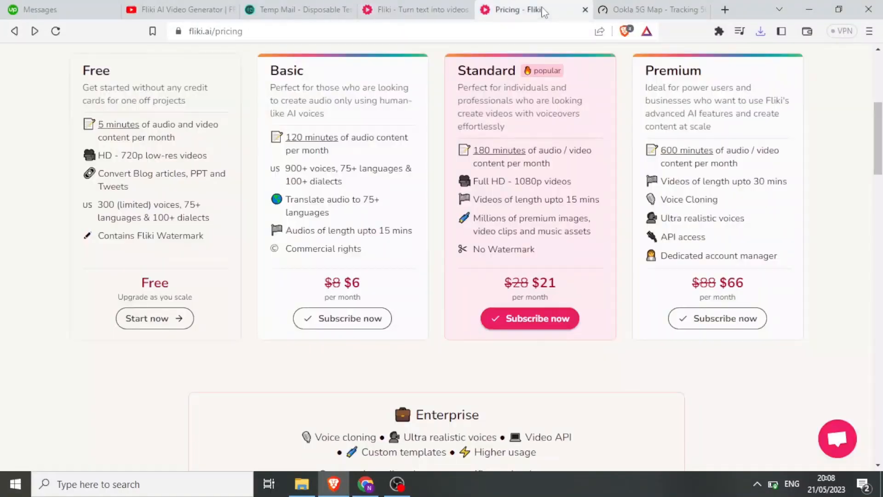